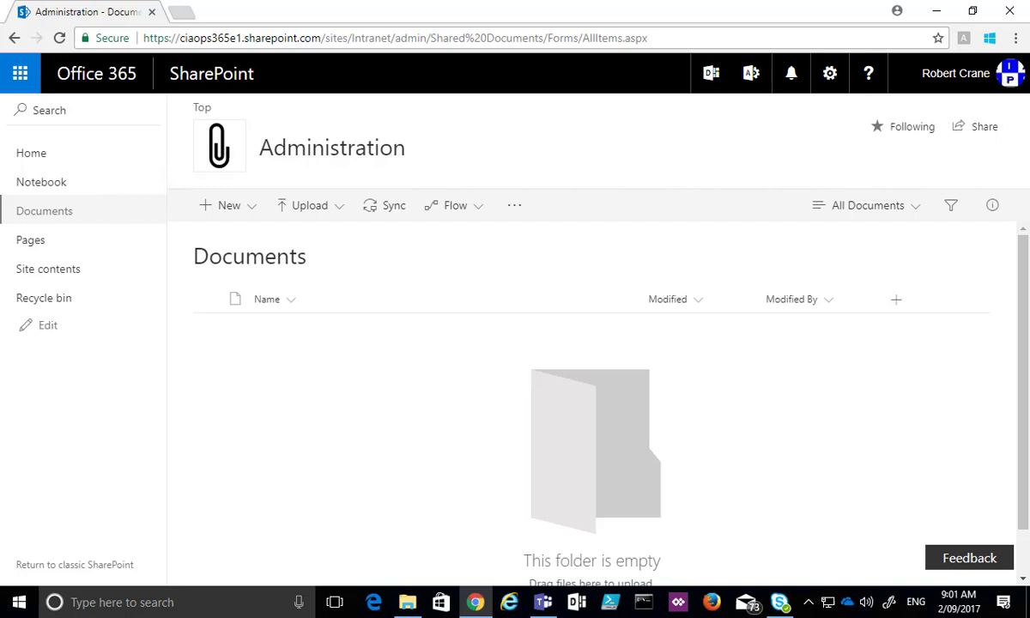
{"action": "mouse_move", "coordinate": [912, 437]}
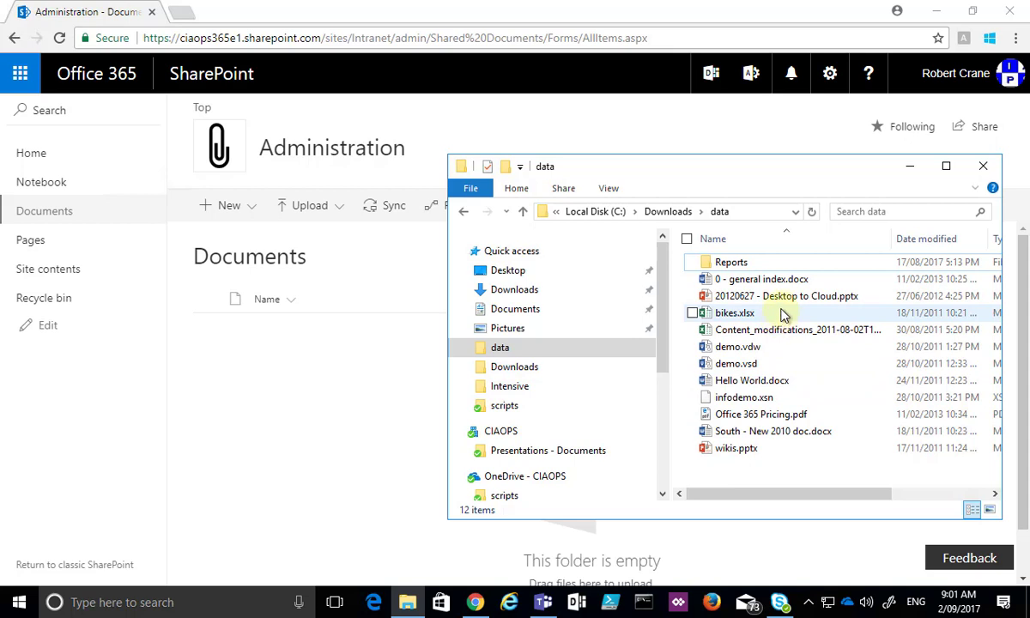
{"action": "mouse_move", "coordinate": [787, 296]}
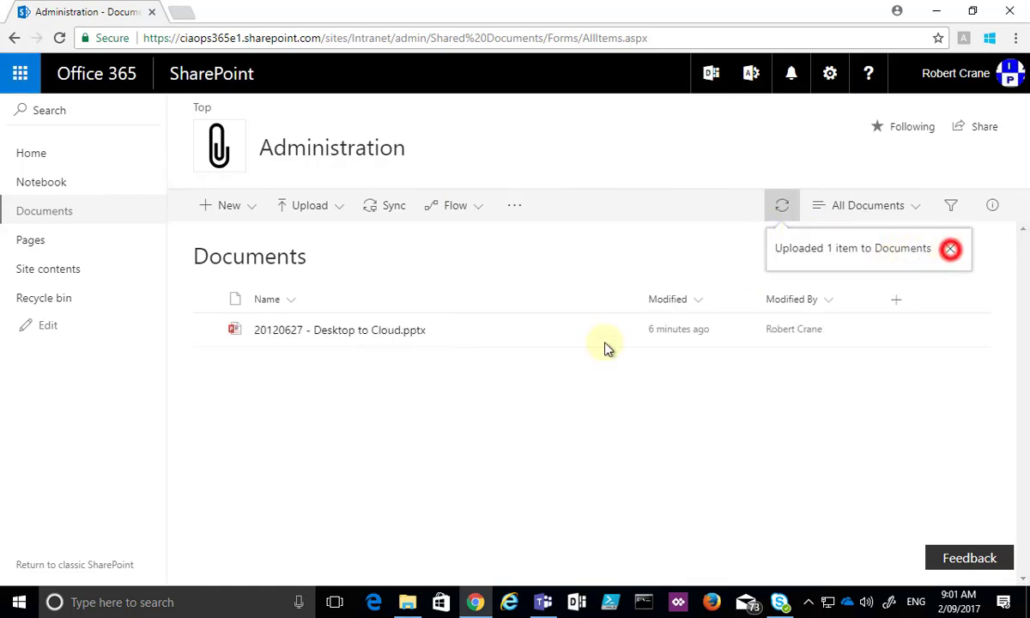
Step: Dismiss the upload confirmation for 20120627 - Desktop to Cloud.pptx
{"action": "left_click", "coordinate": [950, 248]}
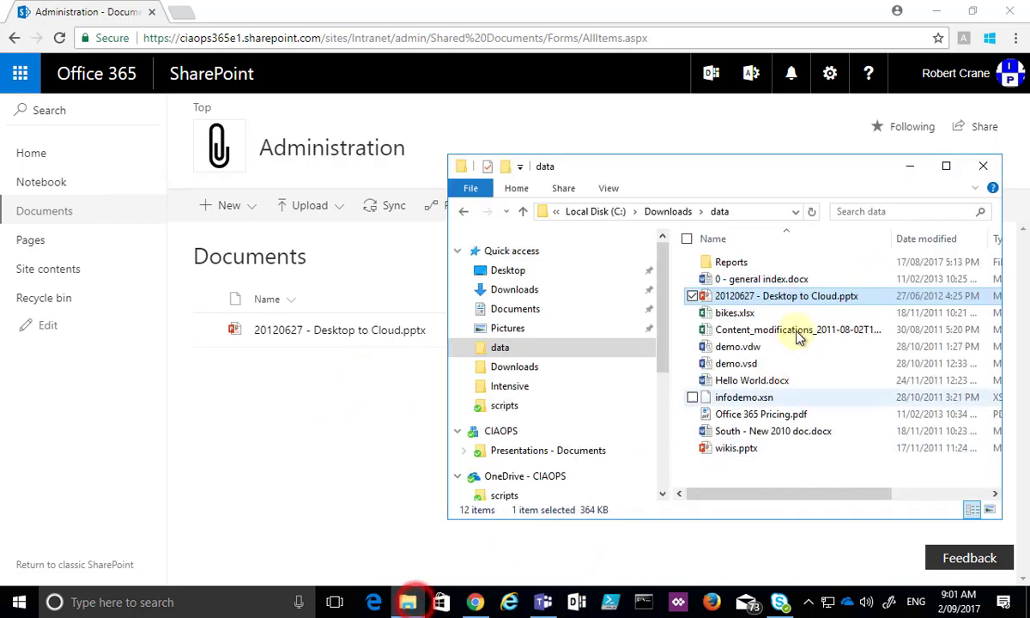
Step: Drag the Reports folder from the data folder onto the Documents library
{"action": "left_click", "coordinate": [730, 262]}
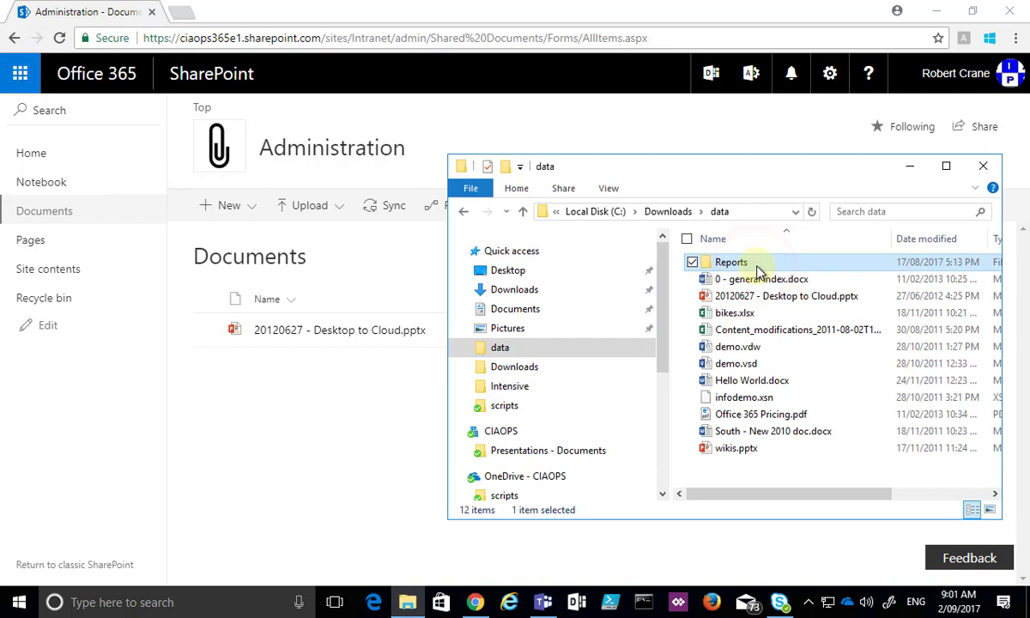
{"action": "left_click_drag", "start_coordinate": [731, 262], "coordinate": [300, 442]}
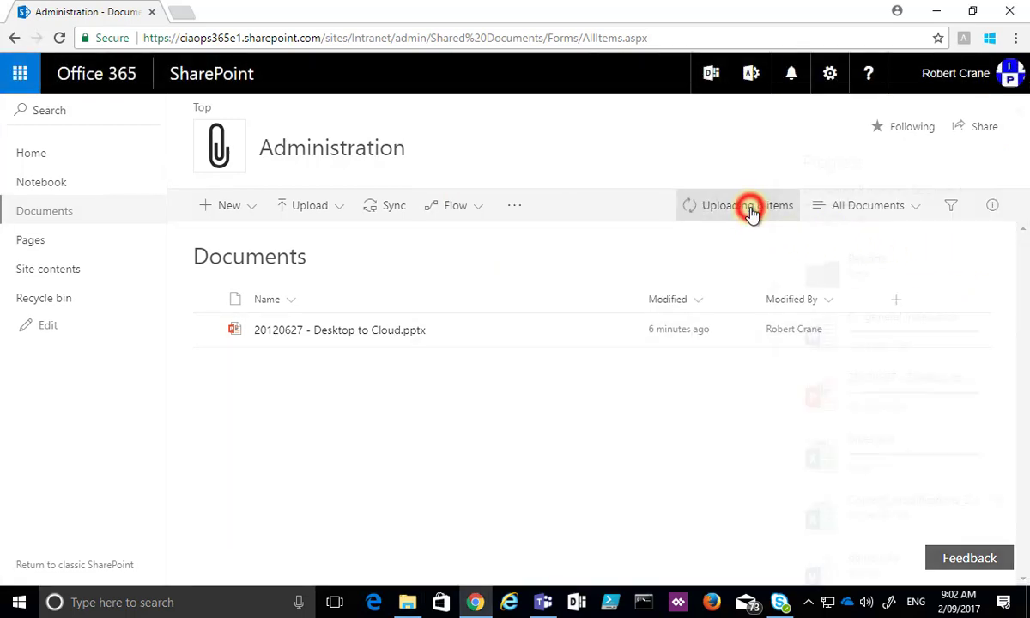
Step: Confirm the Reports upload finished, close the progress pane, and refresh the library
{"action": "left_click", "coordinate": [751, 205]}
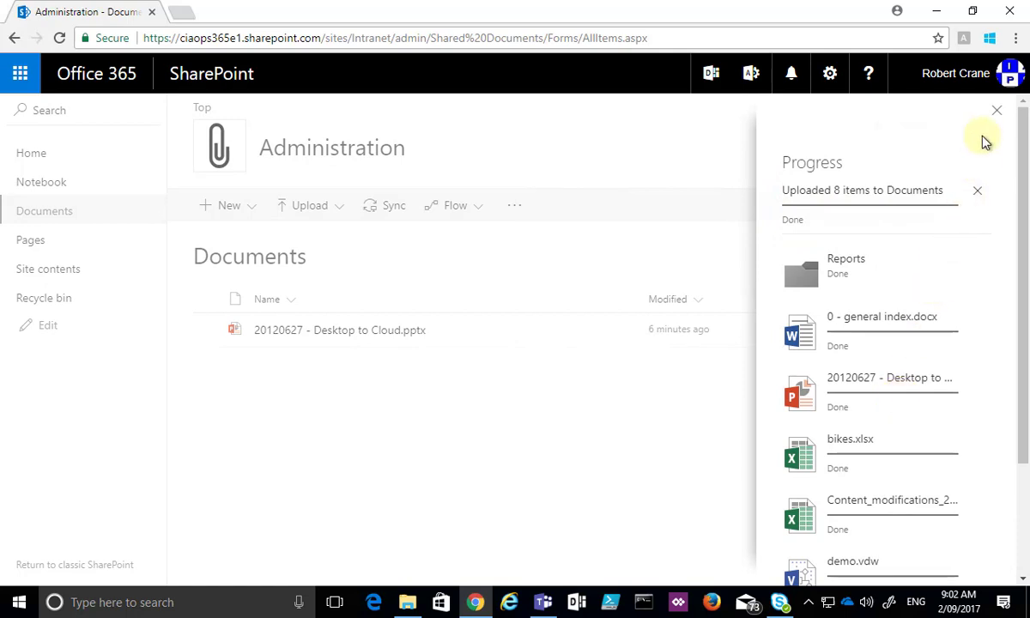
{"action": "left_click", "coordinate": [996, 110]}
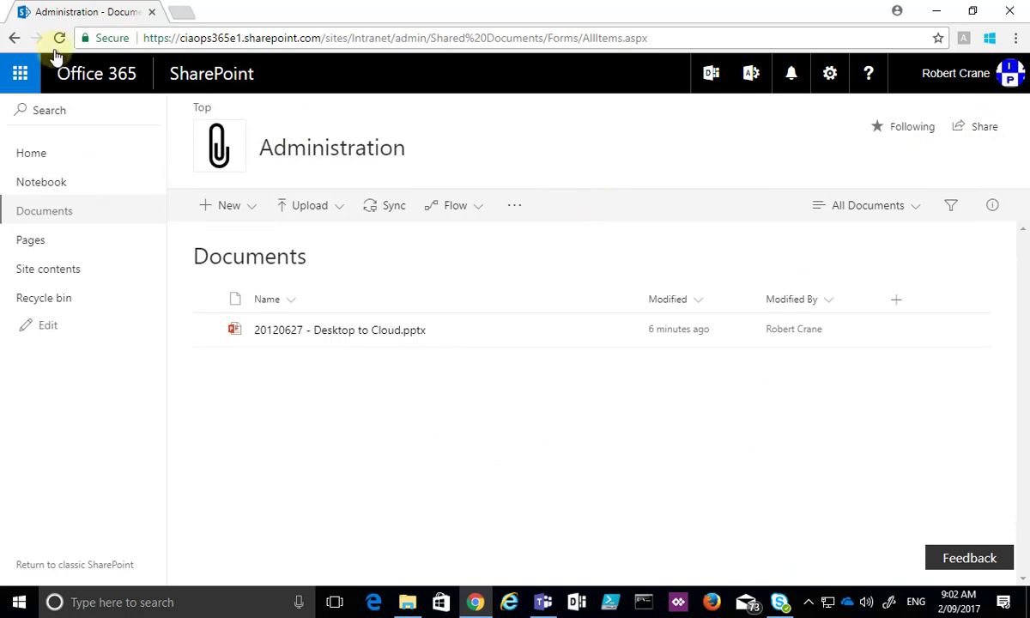
{"action": "left_click", "coordinate": [60, 38]}
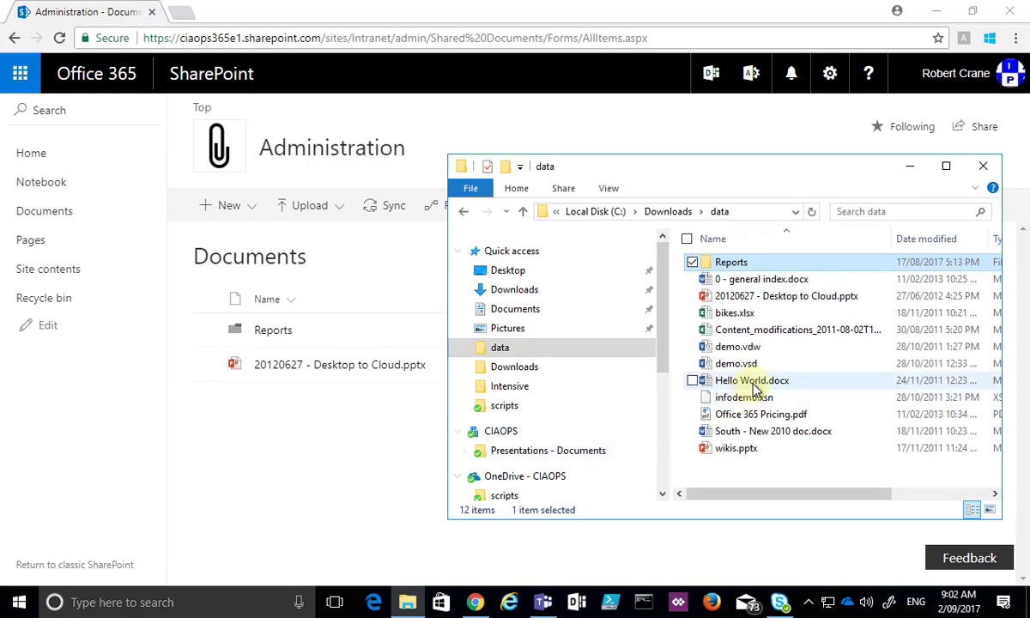
{"action": "mouse_move", "coordinate": [751, 380]}
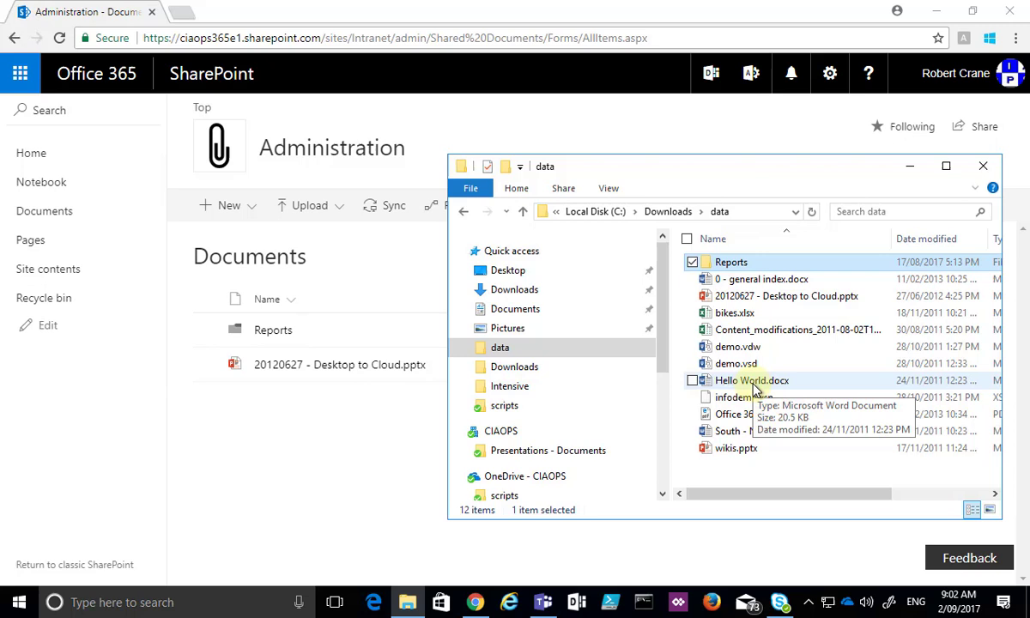
Step: Drag Hello World.docx from the data folder into the Documents library
{"action": "left_click_drag", "start_coordinate": [751, 380], "coordinate": [438, 451]}
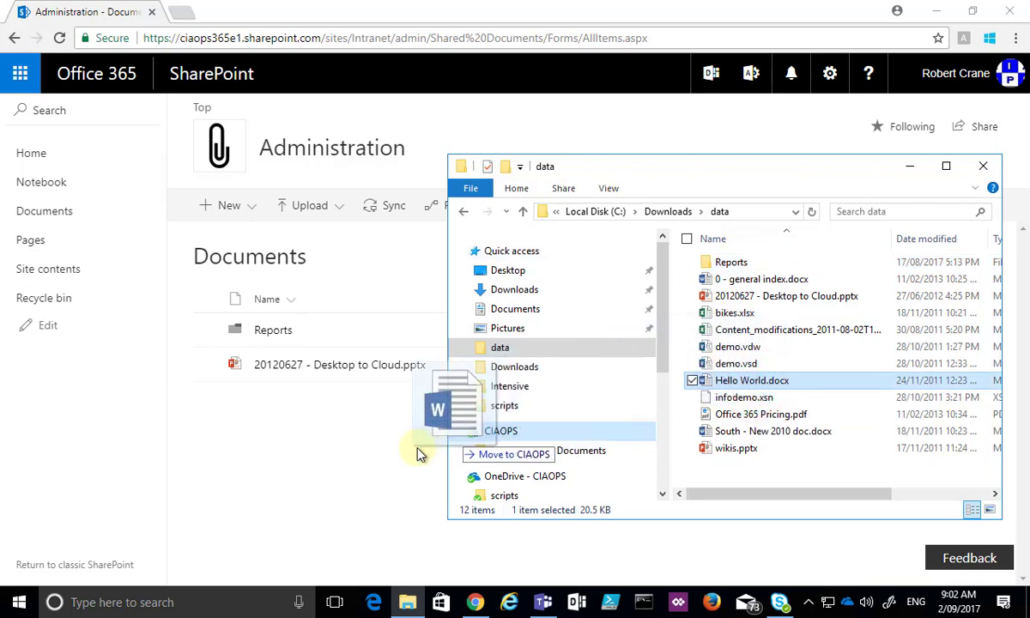
{"action": "left_click_drag", "start_coordinate": [447, 403], "coordinate": [347, 438]}
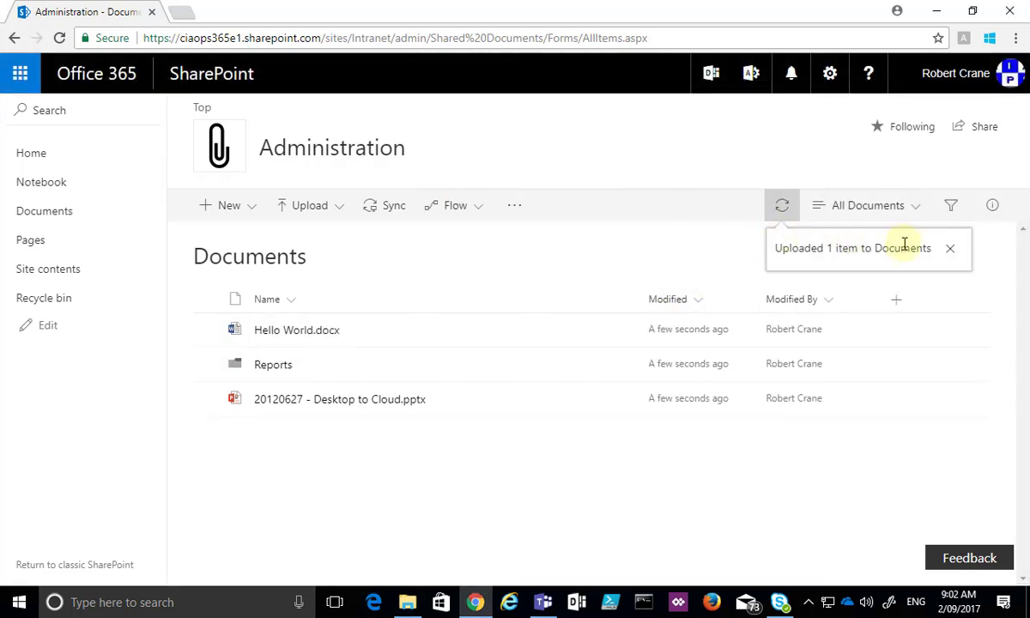
Step: Close the 'Uploaded 1 item to Documents' notification
{"action": "left_click", "coordinate": [949, 248]}
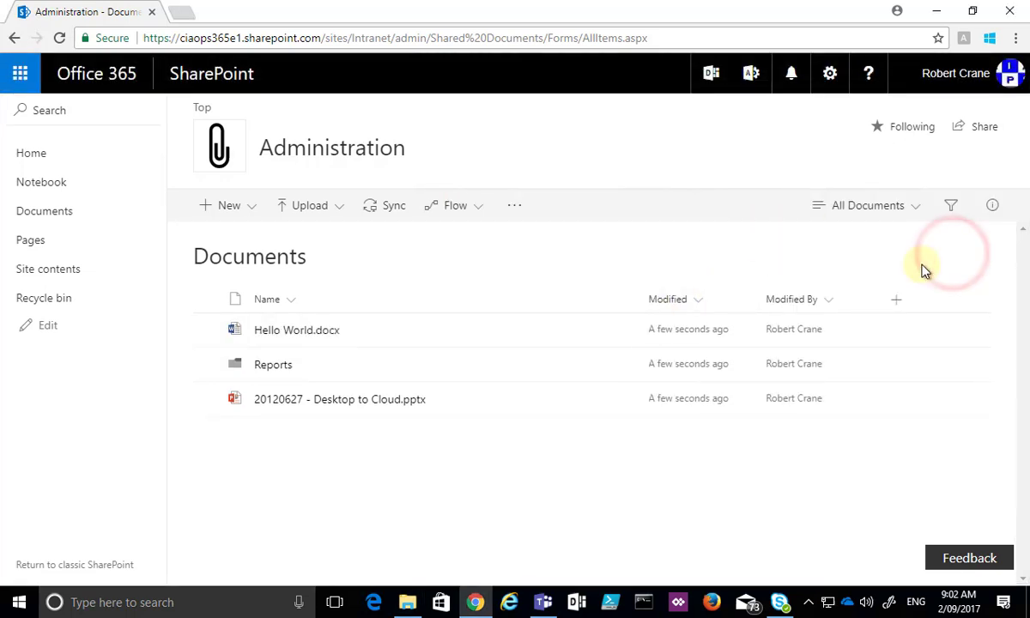